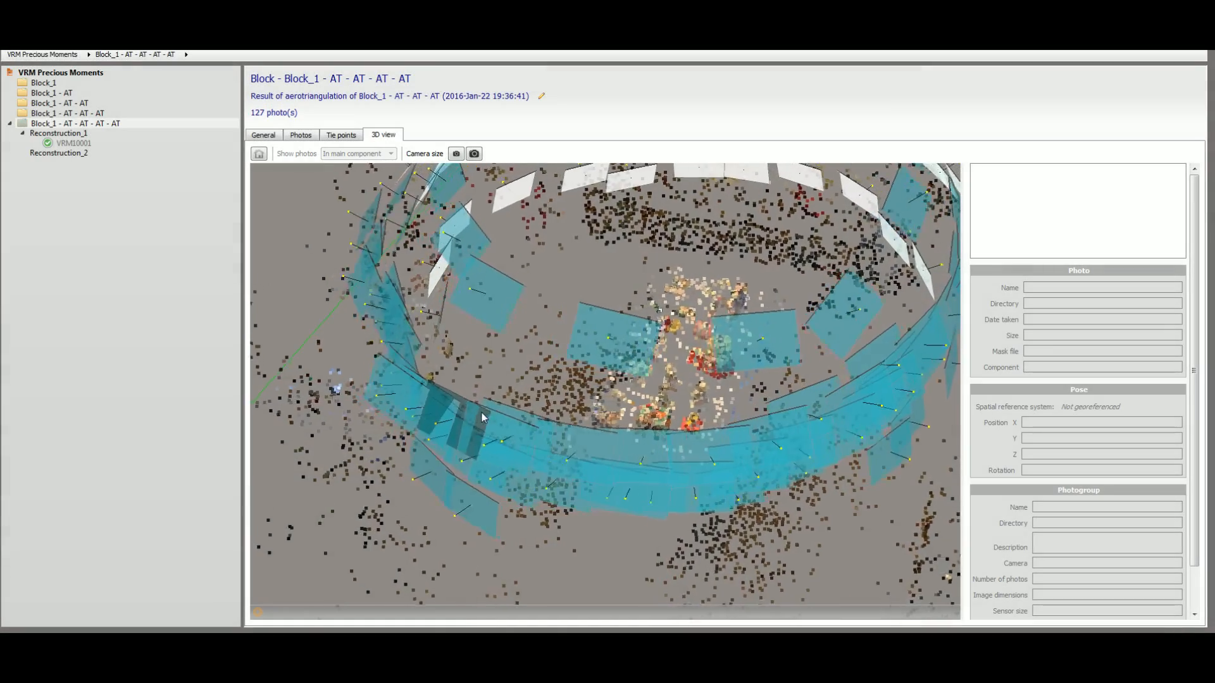
- Orbit the block's 3D view around the camera ring, then select production VRM10001
{"action": "left_click_drag", "start_coordinate": [480, 418], "coordinate": [697, 426]}
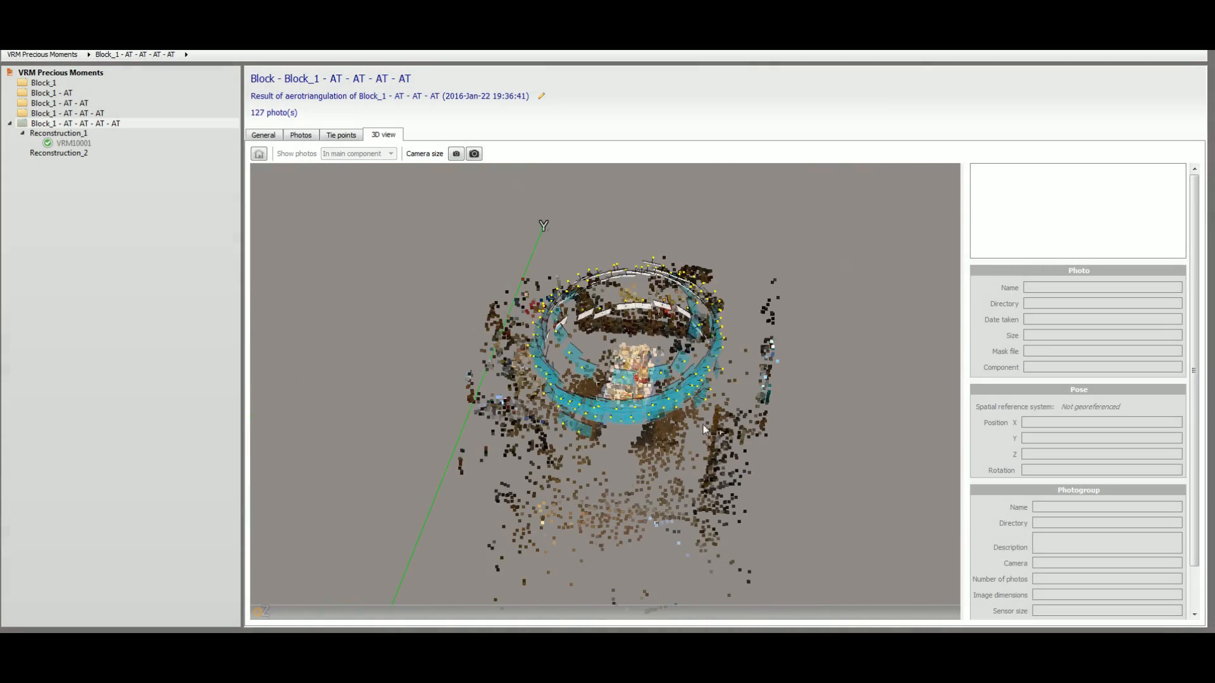
{"action": "left_click_drag", "start_coordinate": [705, 430], "coordinate": [662, 418]}
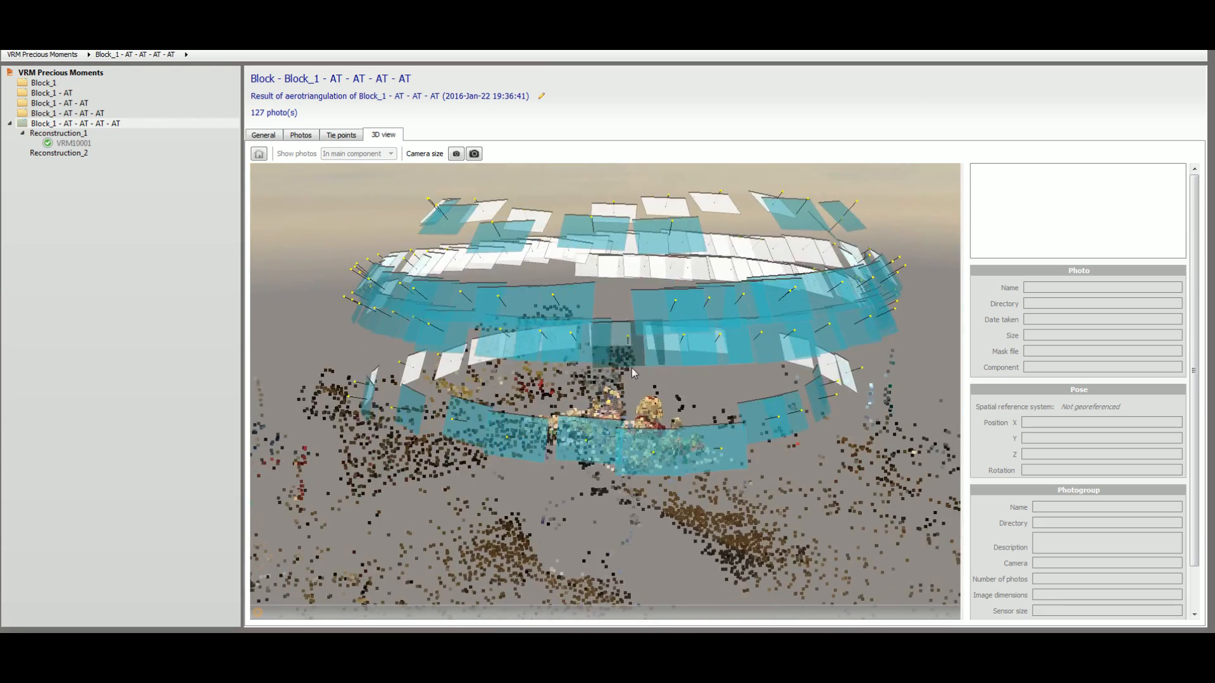
{"action": "left_click_drag", "start_coordinate": [632, 372], "coordinate": [794, 343]}
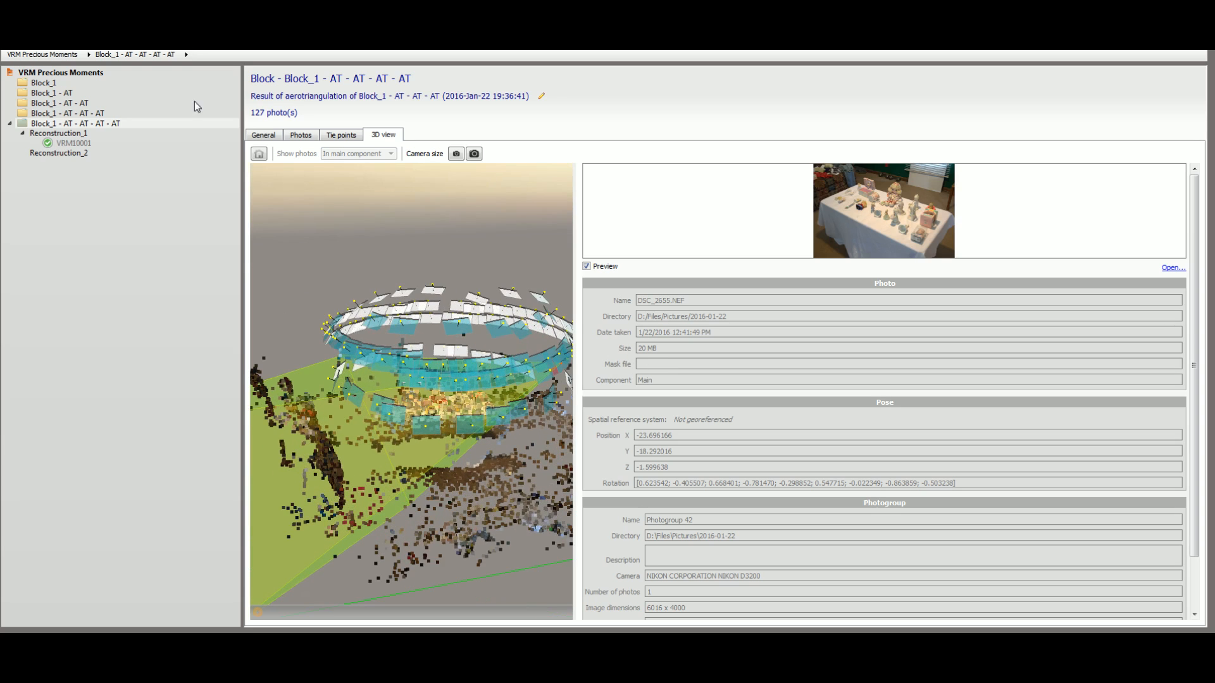
{"action": "left_click", "coordinate": [75, 143]}
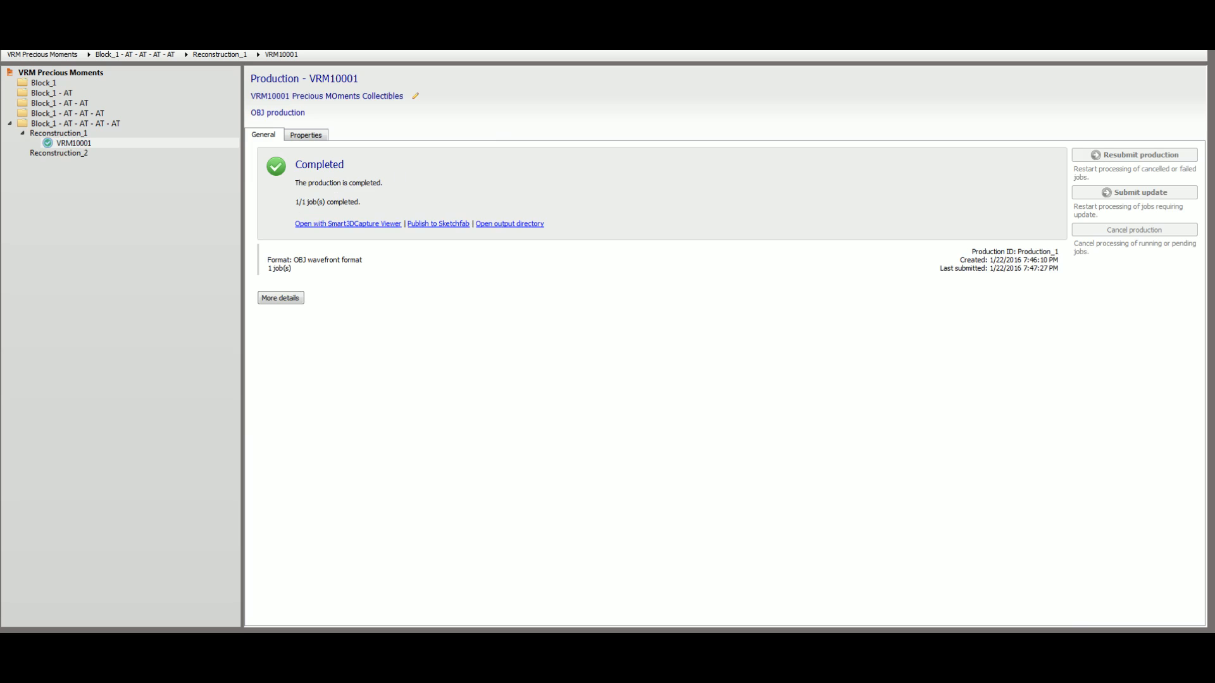
- Load Model.obj in MeshLab and orbit and zoom around the tabletop and doll figurine
{"action": "left_click", "coordinate": [509, 224]}
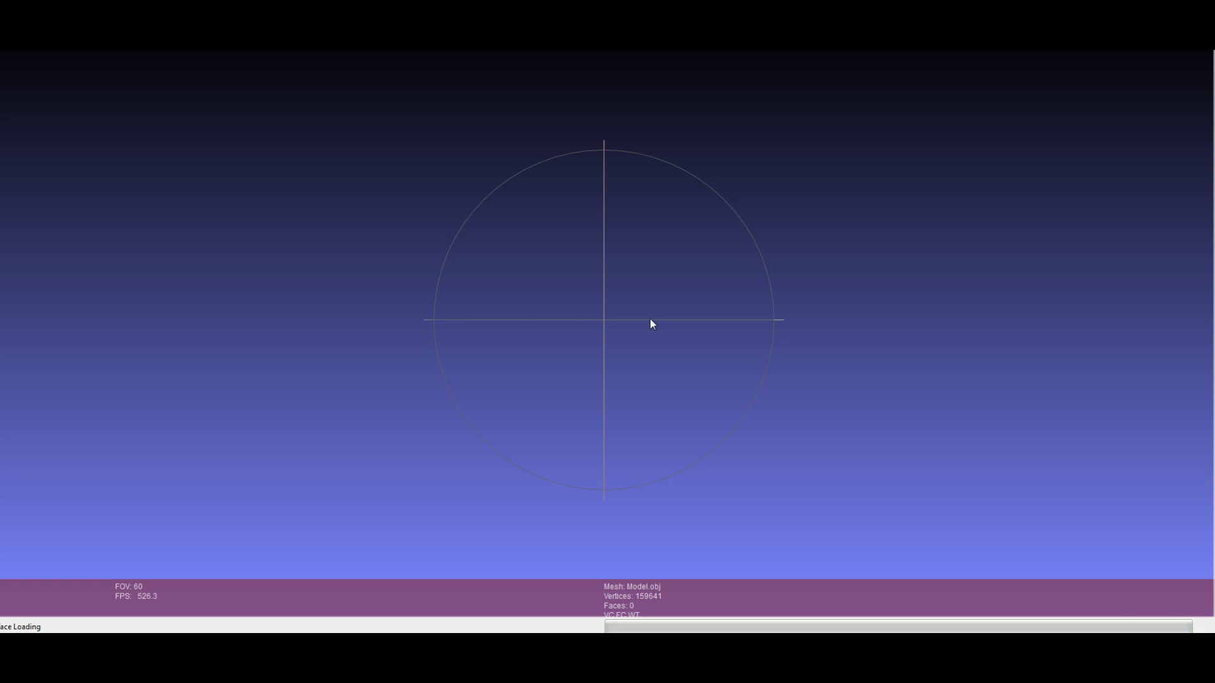
{"action": "mouse_move", "coordinate": [72, 383]}
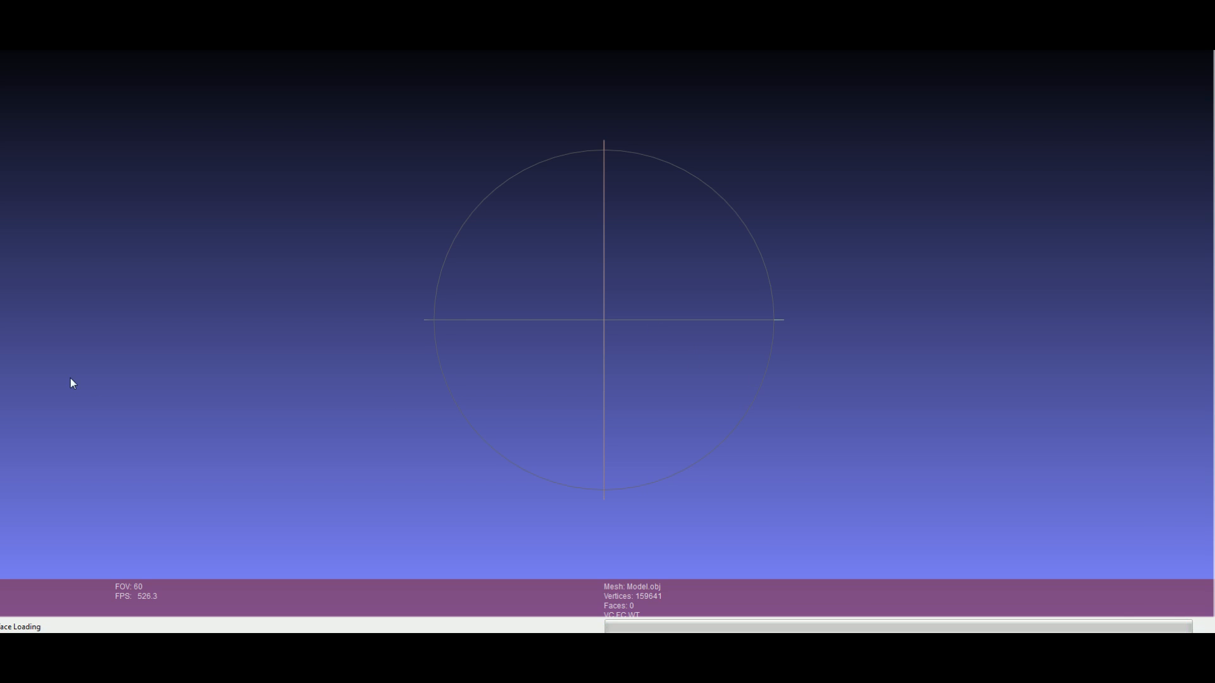
{"action": "mouse_move", "coordinate": [448, 303]}
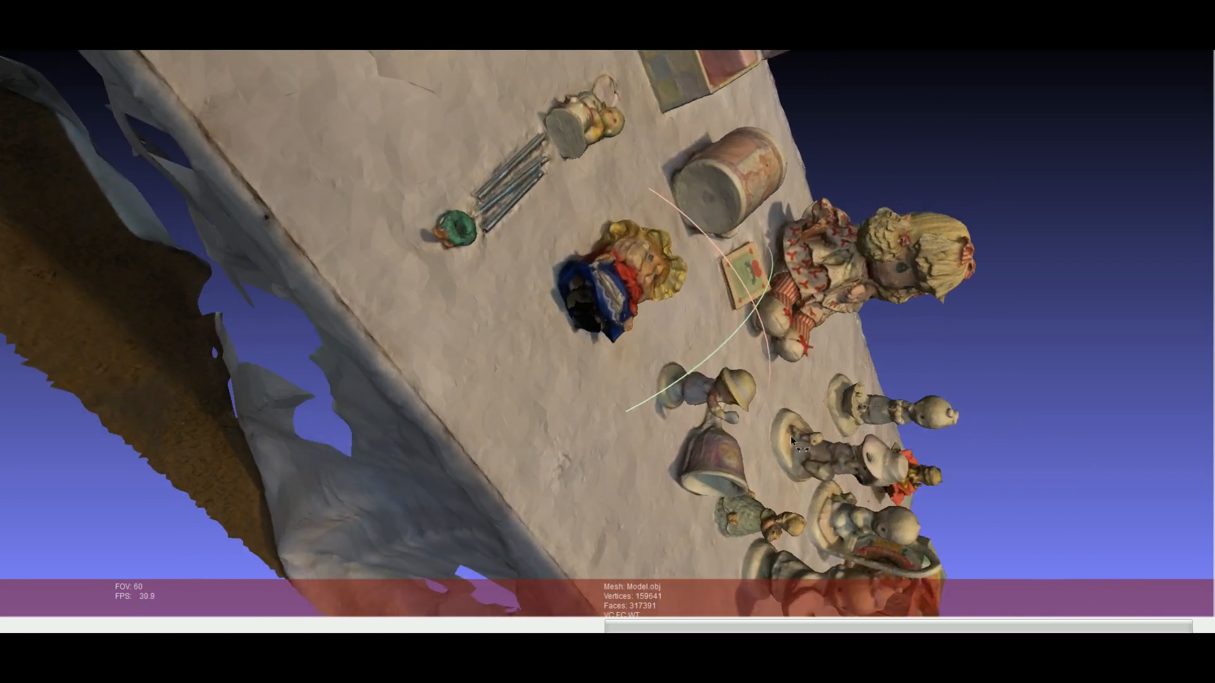
{"action": "left_click_drag", "start_coordinate": [790, 442], "coordinate": [647, 349]}
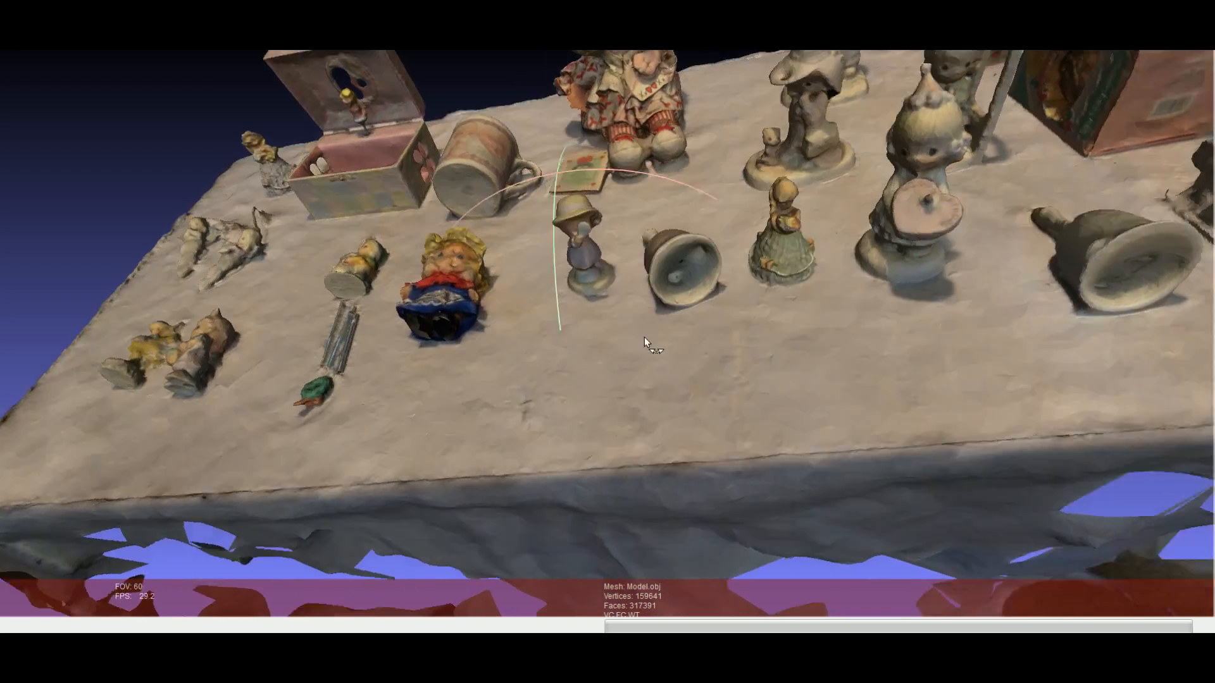
{"action": "left_click_drag", "start_coordinate": [651, 349], "coordinate": [442, 388]}
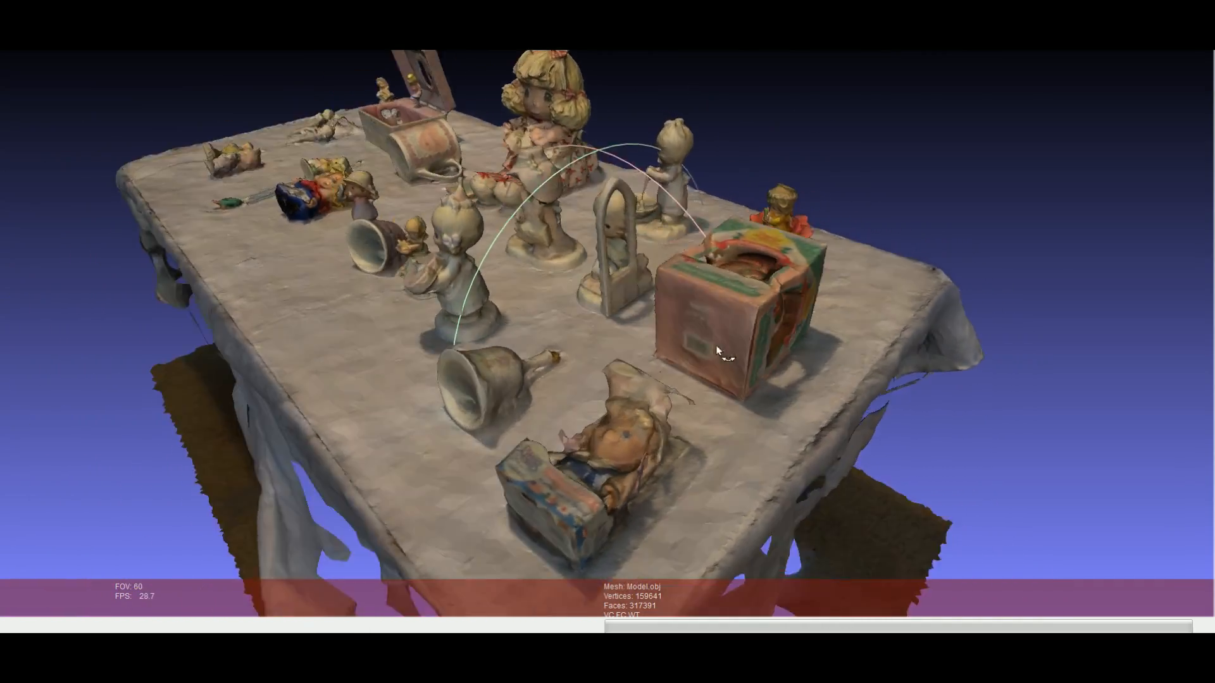
{"action": "left_click_drag", "start_coordinate": [717, 350], "coordinate": [395, 310]}
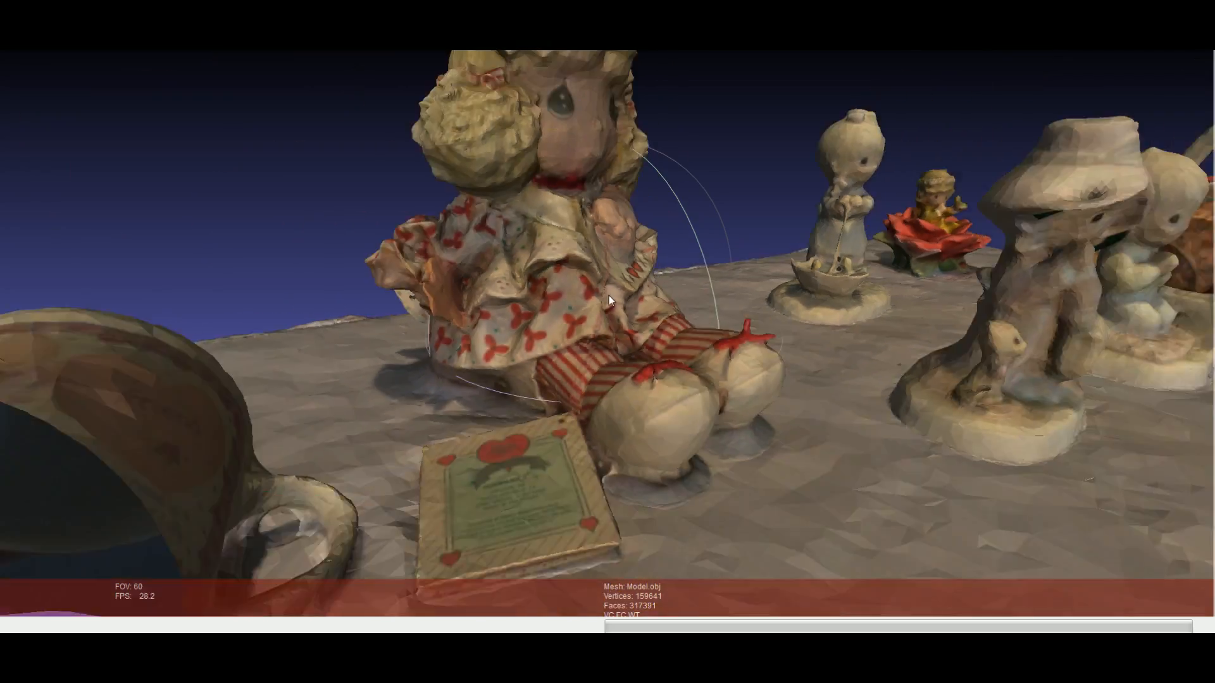
{"action": "left_click_drag", "start_coordinate": [608, 303], "coordinate": [663, 453]}
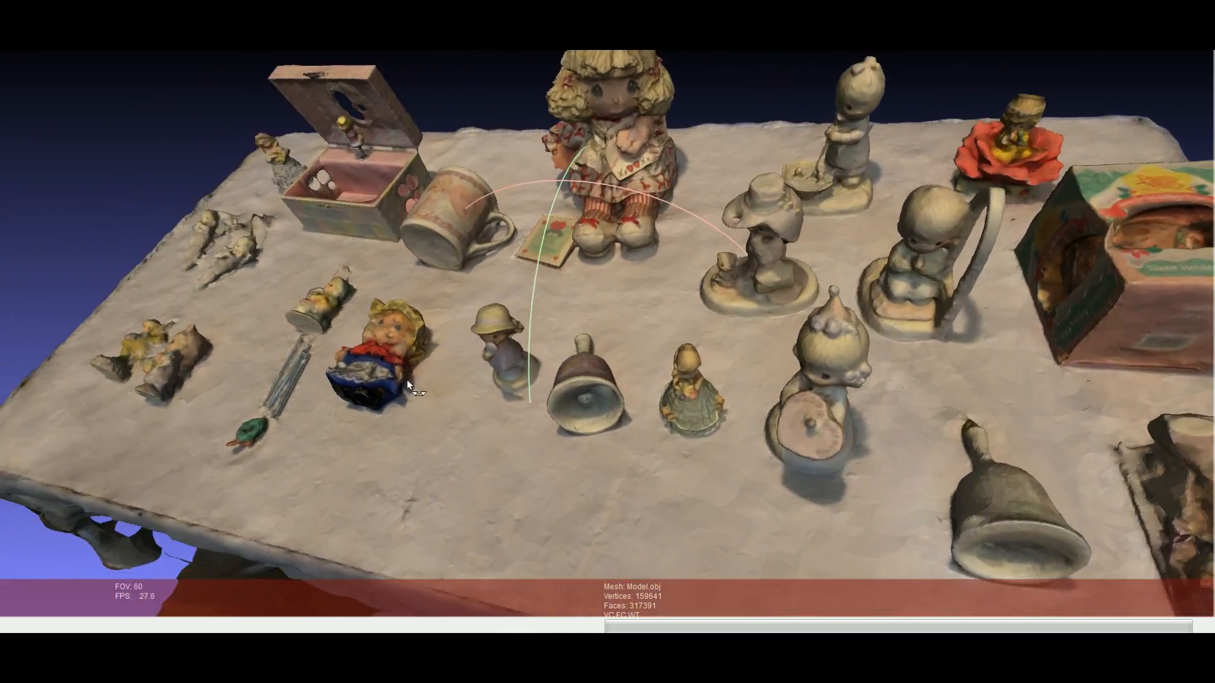
{"action": "left_click_drag", "start_coordinate": [411, 388], "coordinate": [655, 350]}
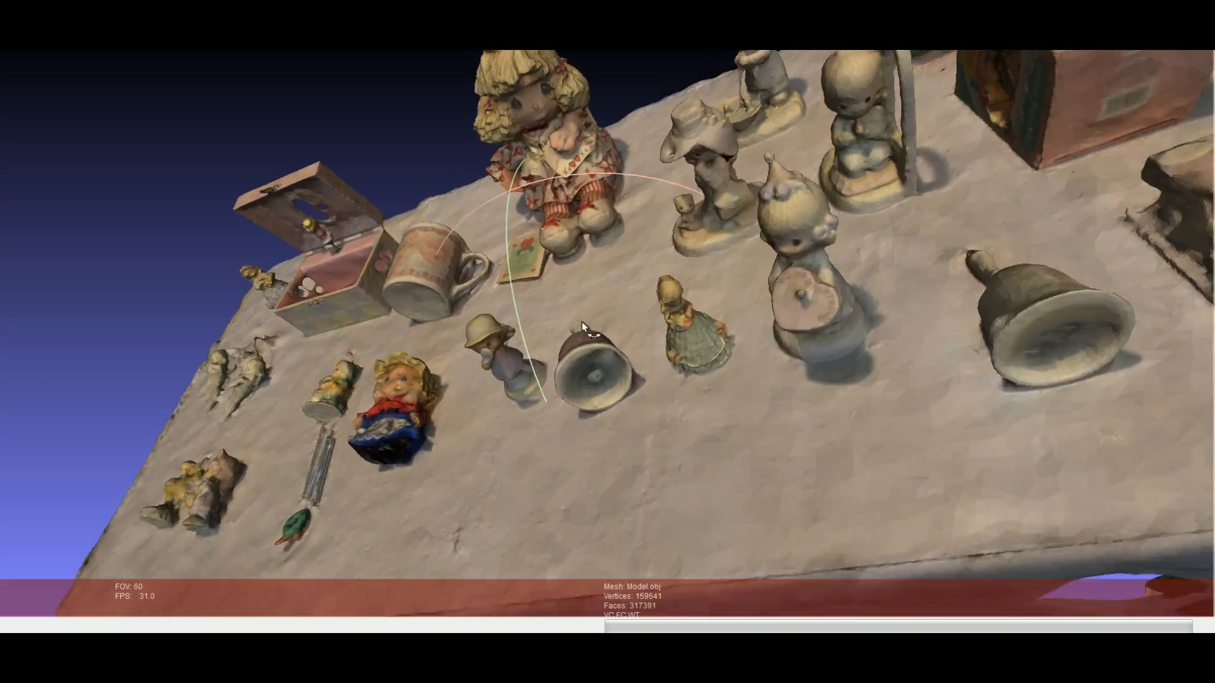
{"action": "left_click_drag", "start_coordinate": [585, 329], "coordinate": [593, 400]}
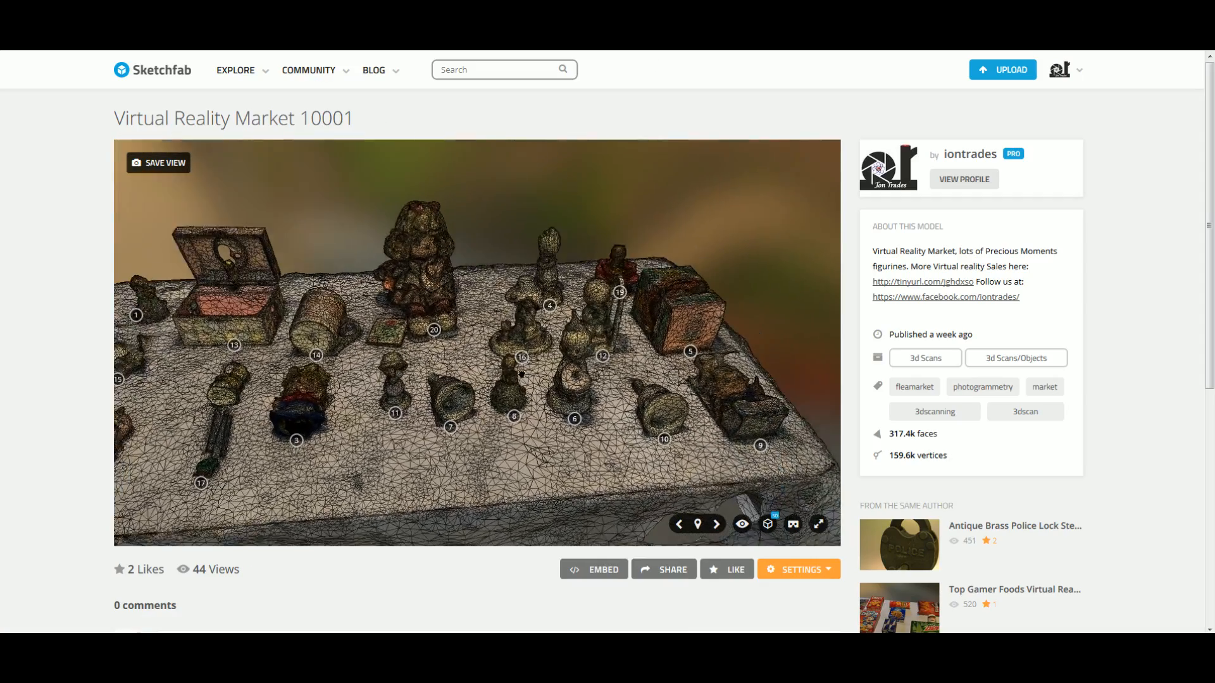
- Go fullscreen and follow annotation 20's tinyurl link to the doll's store page
{"action": "left_click", "coordinate": [819, 524]}
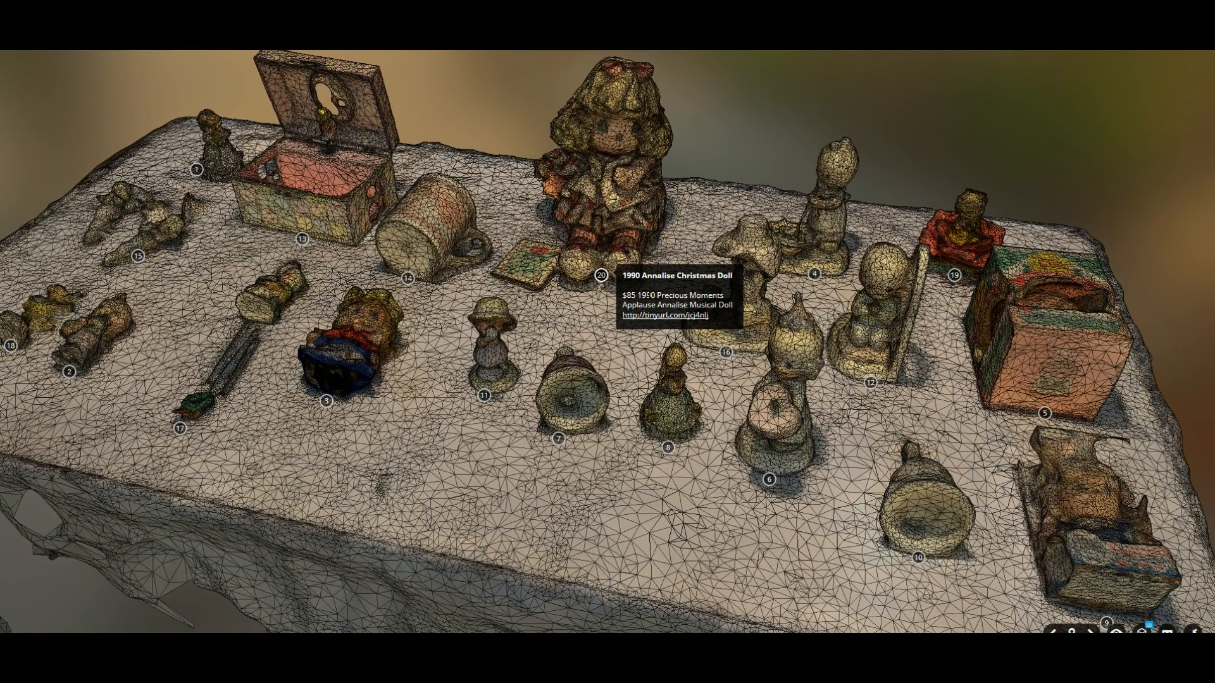
{"action": "left_click", "coordinate": [671, 326]}
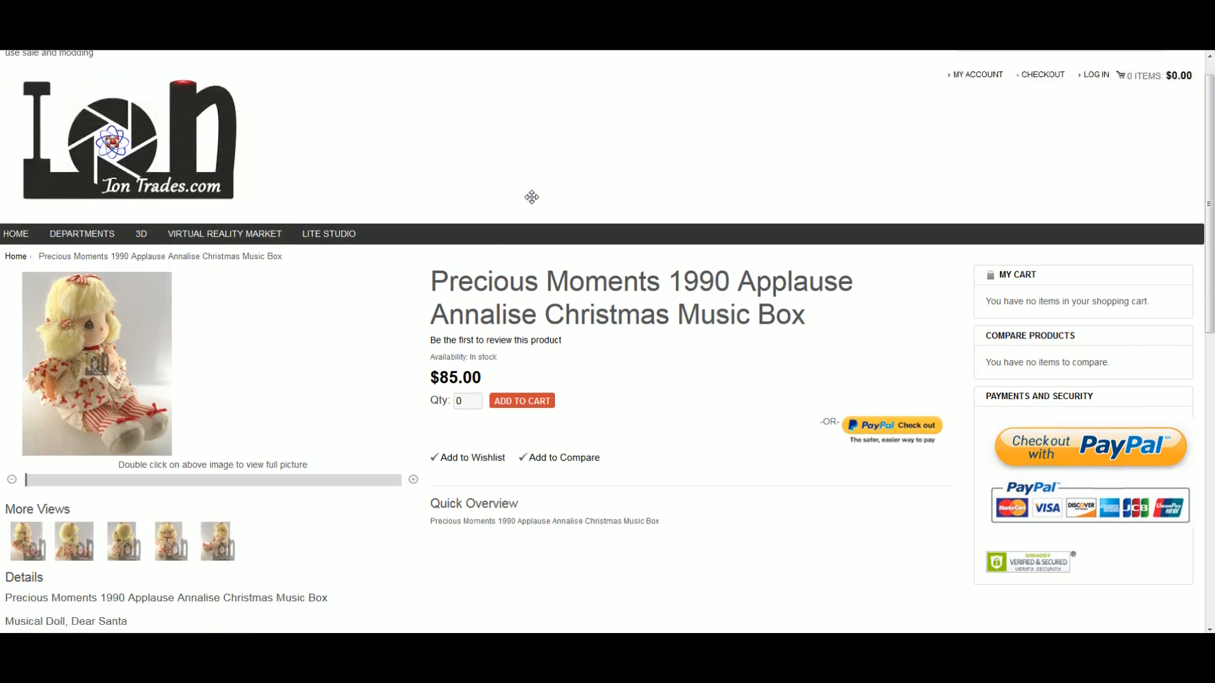
- Scroll the Music Box product page, then return to the Sketchfab table model
{"action": "scroll", "scroll_direction": "down", "scroll_amount": 3}
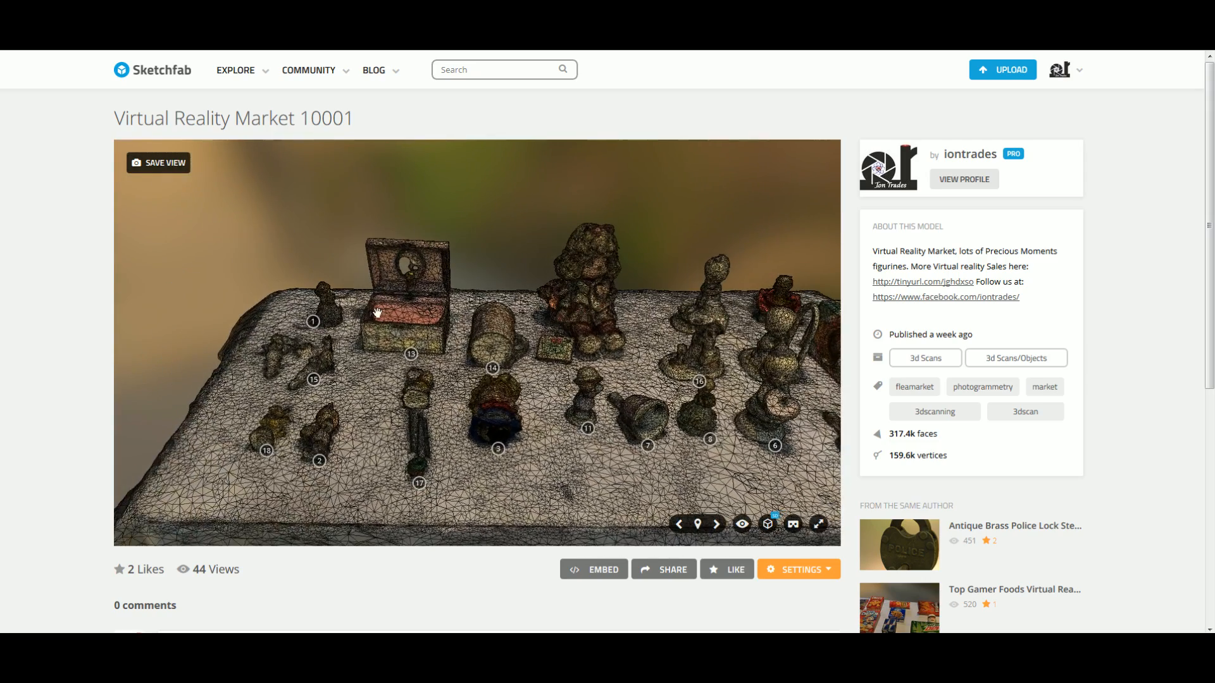
{"action": "left_click", "coordinate": [766, 525]}
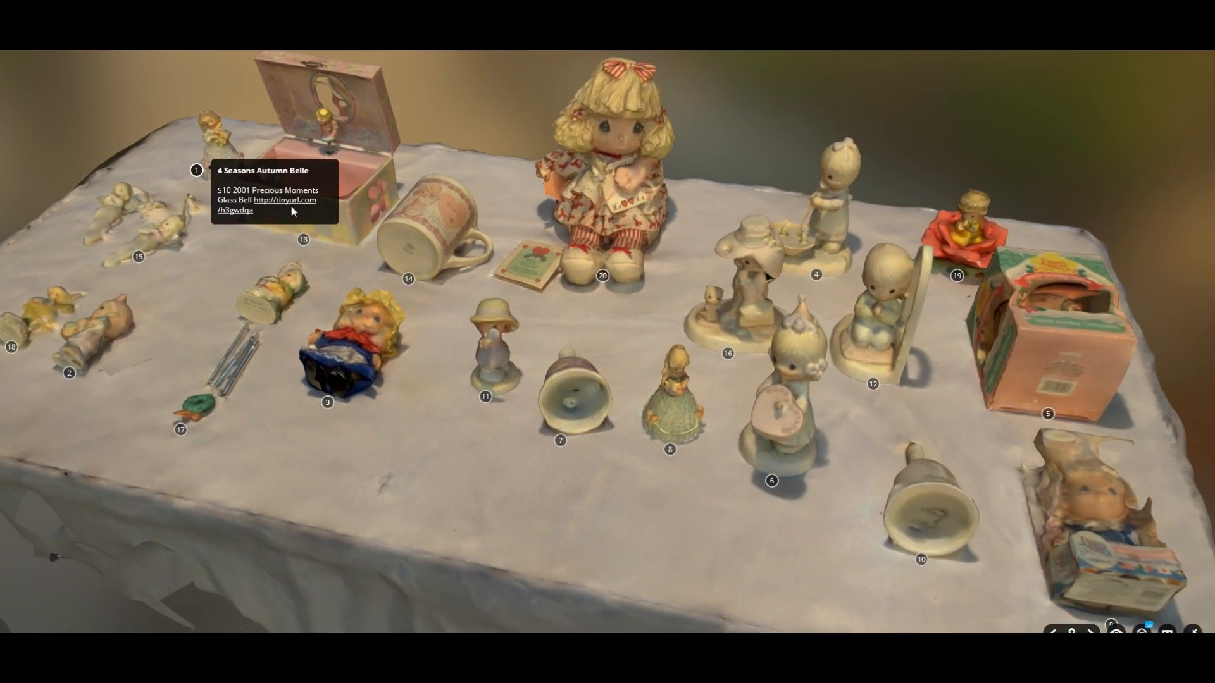
- Follow annotation 1's tinyurl link to the Autumn Belle store page
{"action": "left_click", "coordinate": [285, 200]}
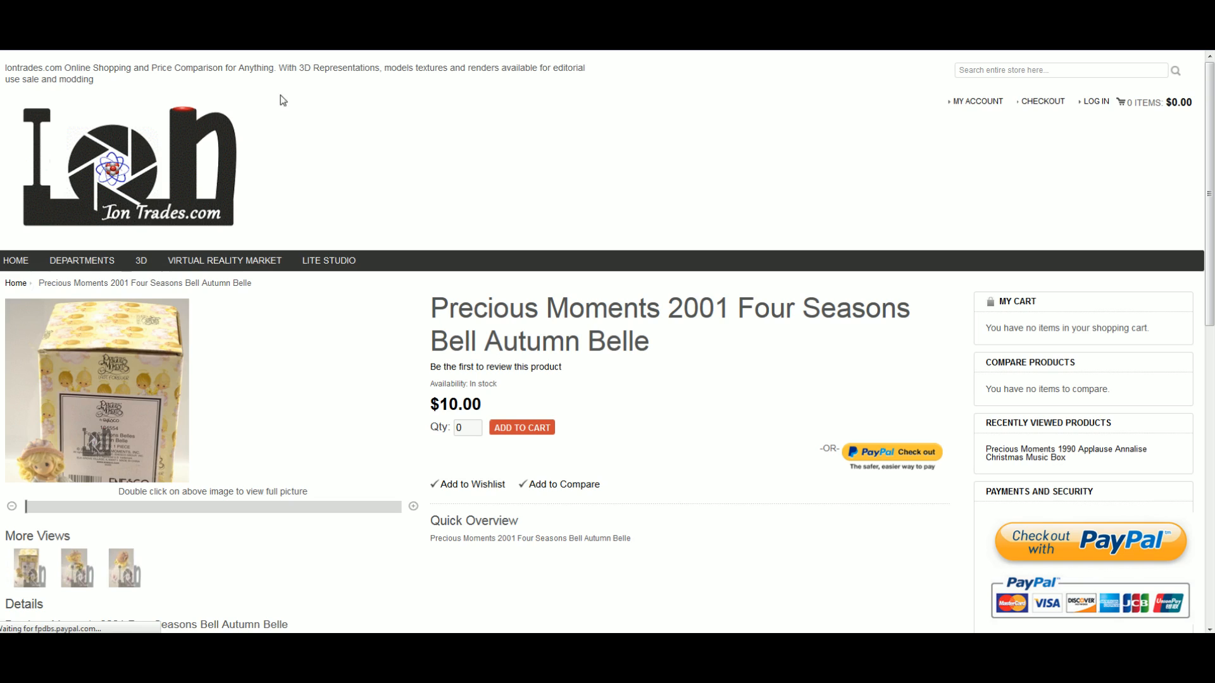
- Scroll the $10 Autumn Belle listing, then scroll Sketchfab to the author's other models
{"action": "scroll", "scroll_direction": "down", "scroll_amount": 3}
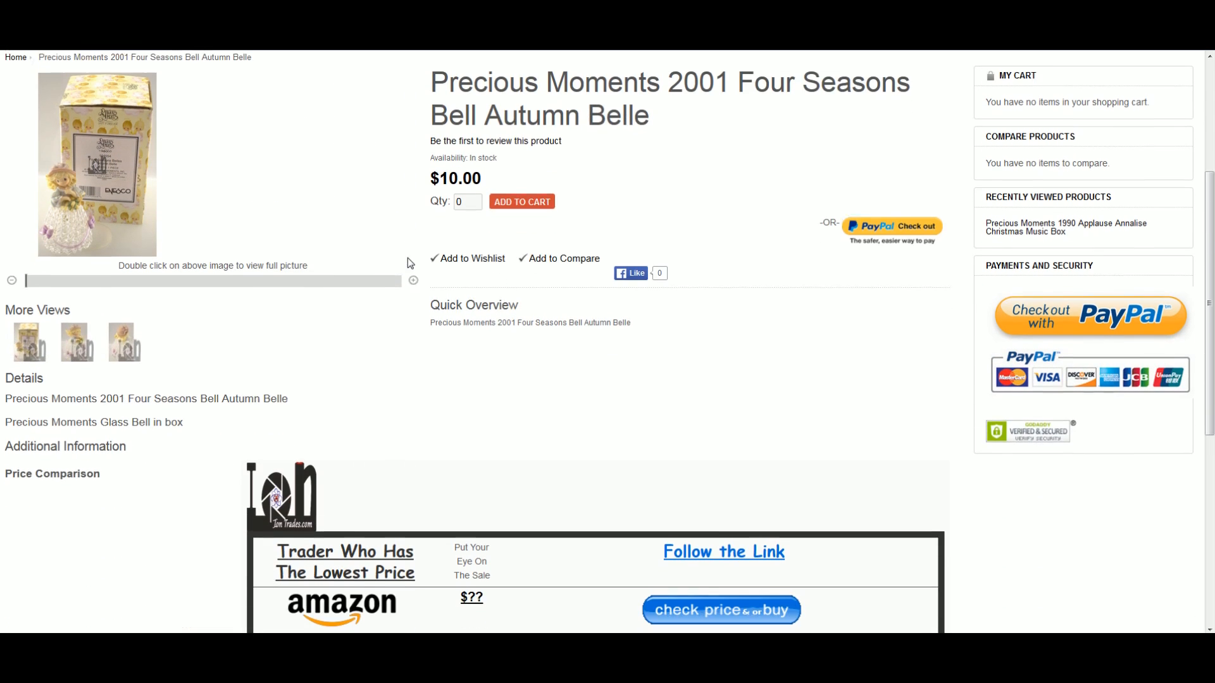
{"action": "scroll", "scroll_direction": "down", "scroll_amount": 3}
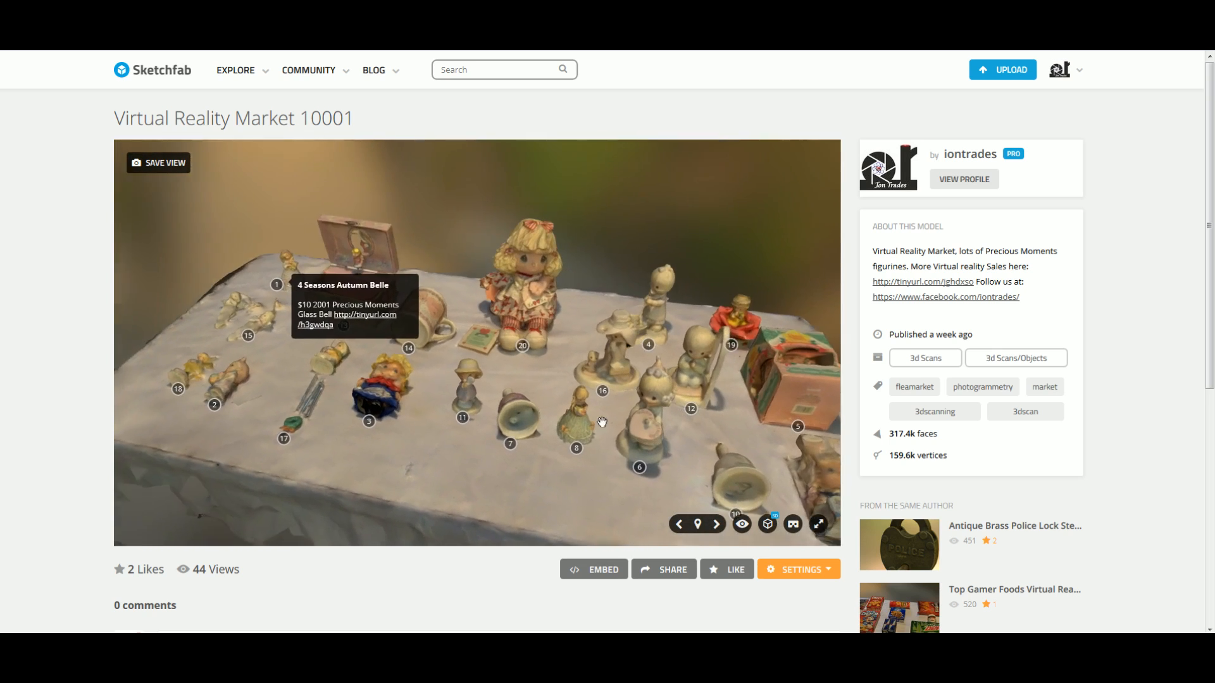
{"action": "scroll", "scroll_direction": "down", "scroll_amount": 3}
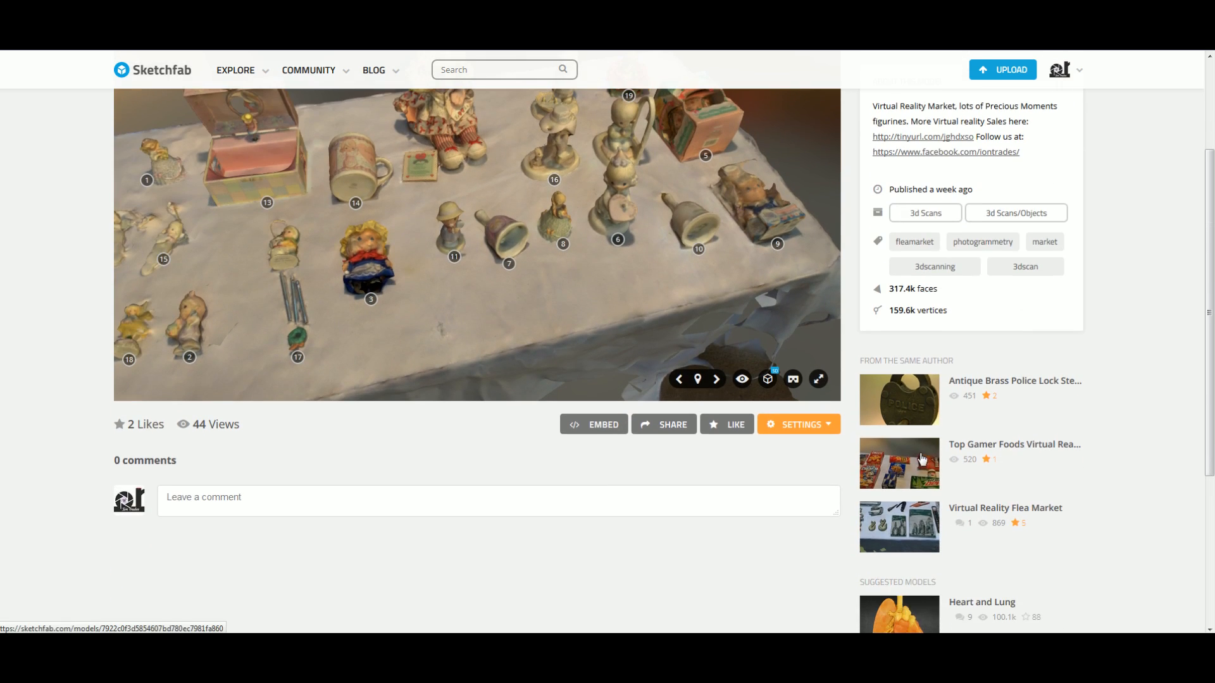
- Open Top Gamer Foods VRM10002 and orbit around the snack table to the Mountain Dew box
{"action": "left_click", "coordinate": [898, 462]}
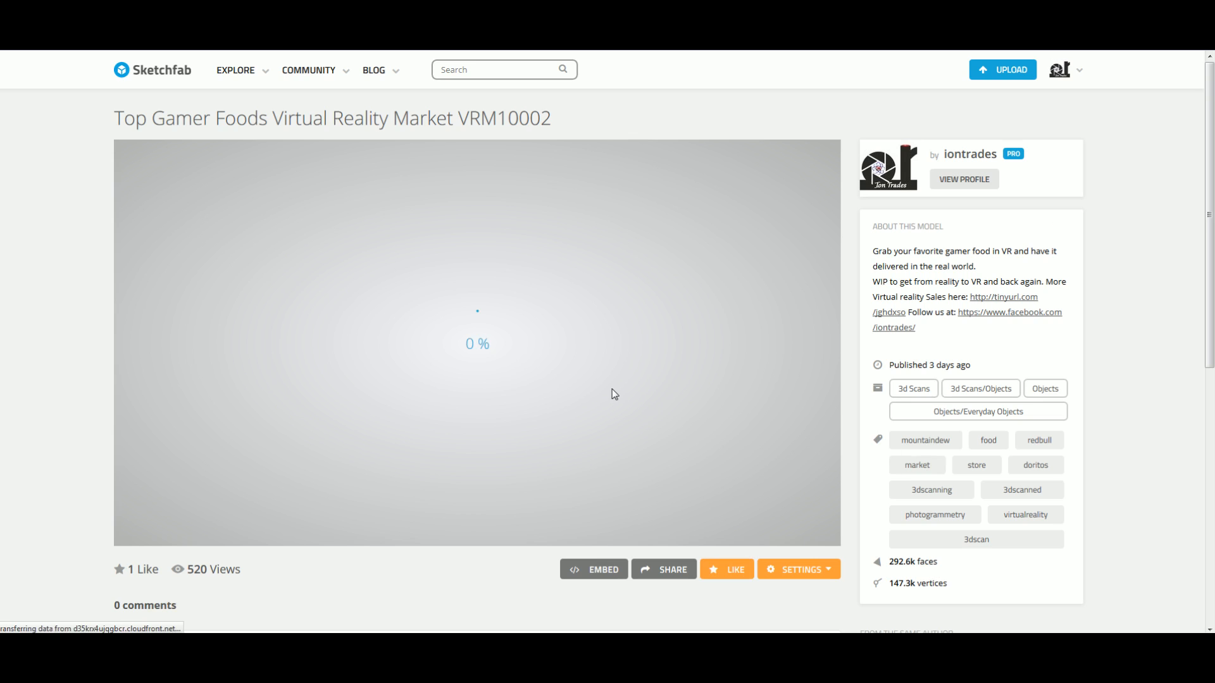
{"action": "mouse_move", "coordinate": [323, 94]}
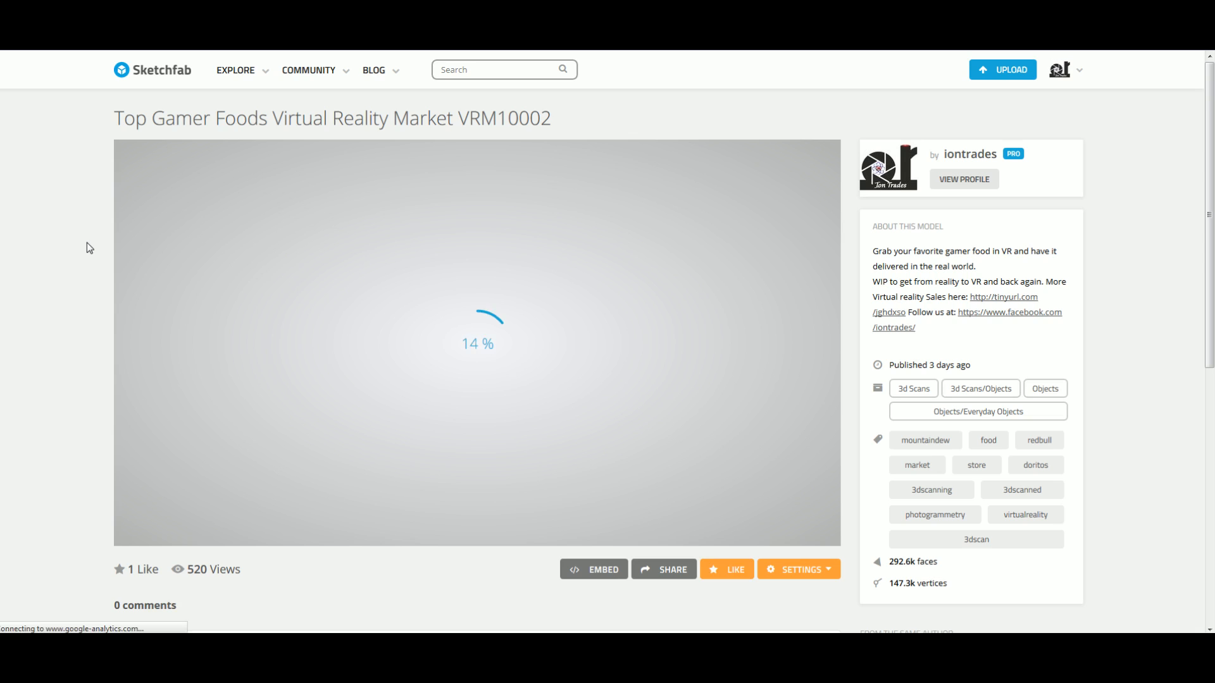
{"action": "mouse_move", "coordinate": [194, 287]}
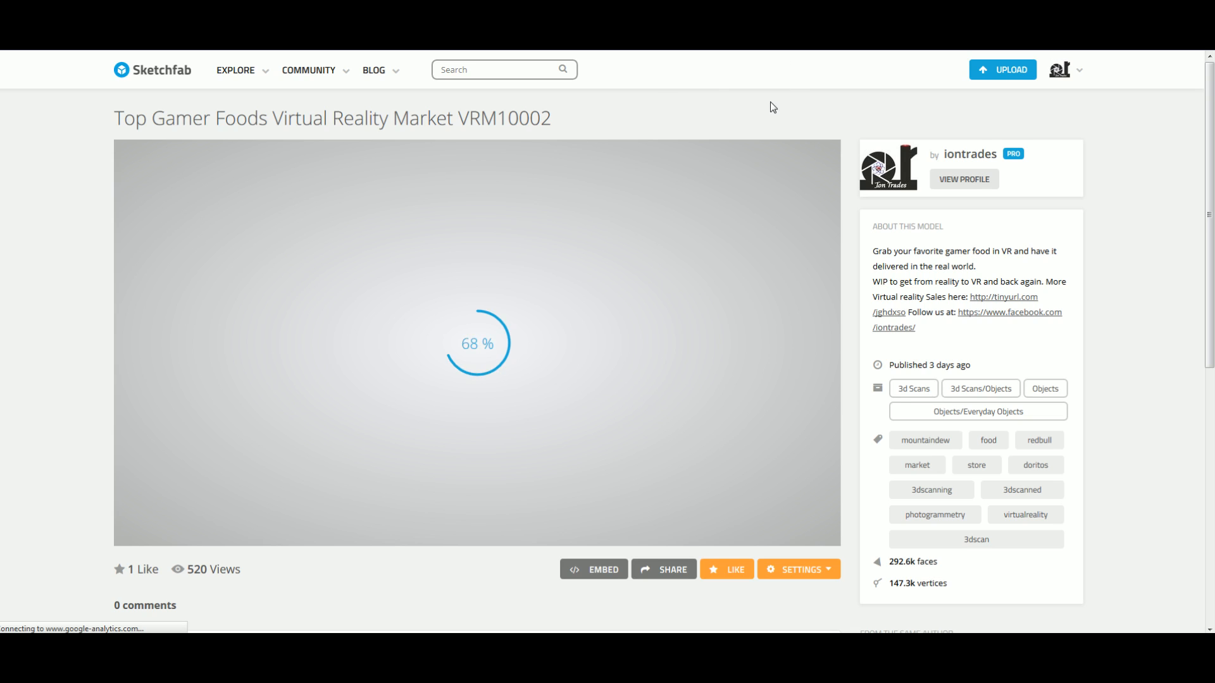
{"action": "mouse_move", "coordinate": [592, 405]}
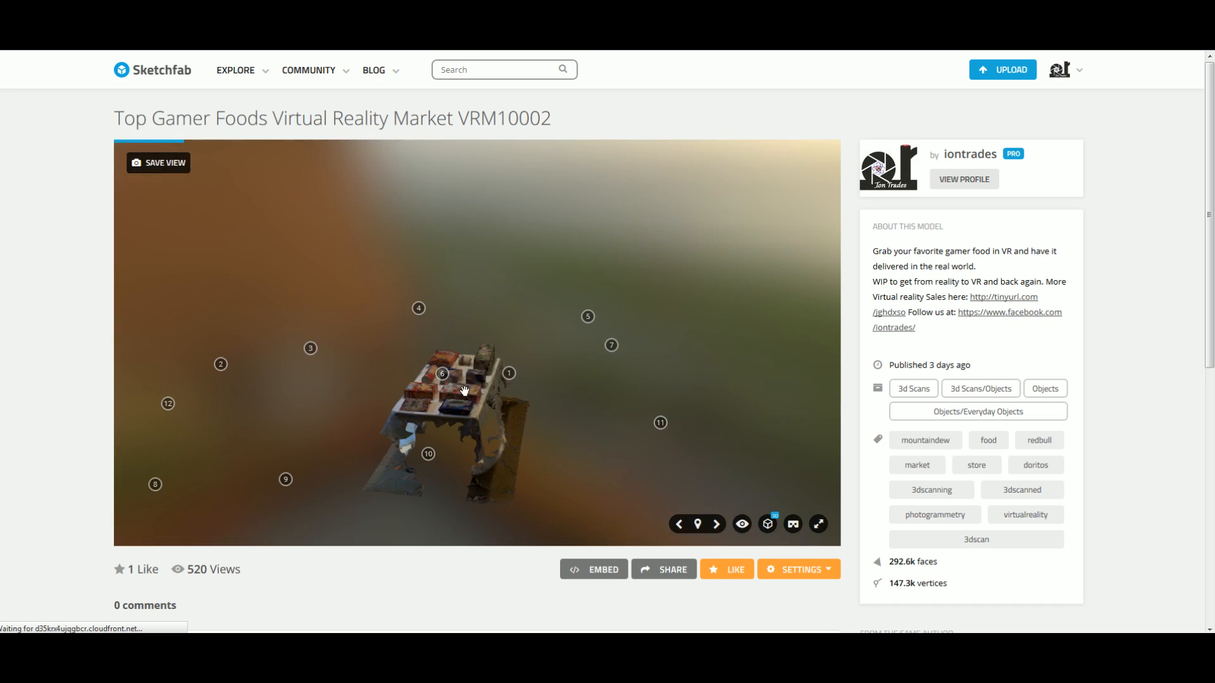
{"action": "left_click_drag", "start_coordinate": [465, 391], "coordinate": [575, 427]}
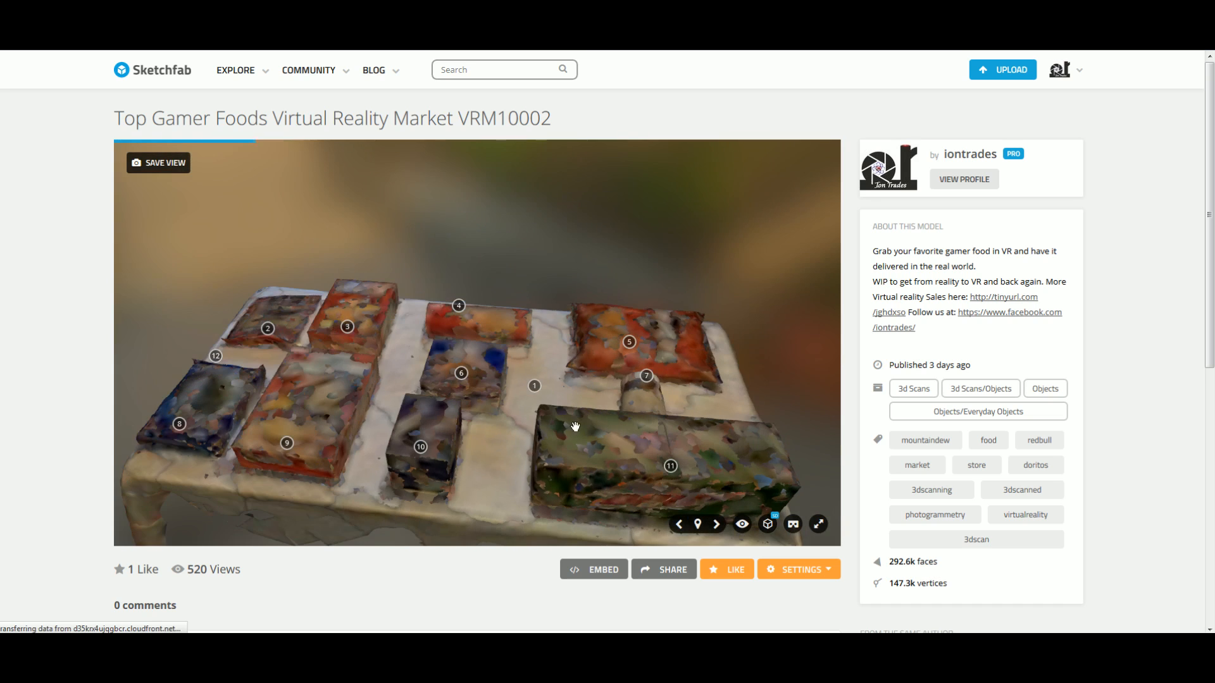
{"action": "left_click_drag", "start_coordinate": [575, 425], "coordinate": [647, 193]}
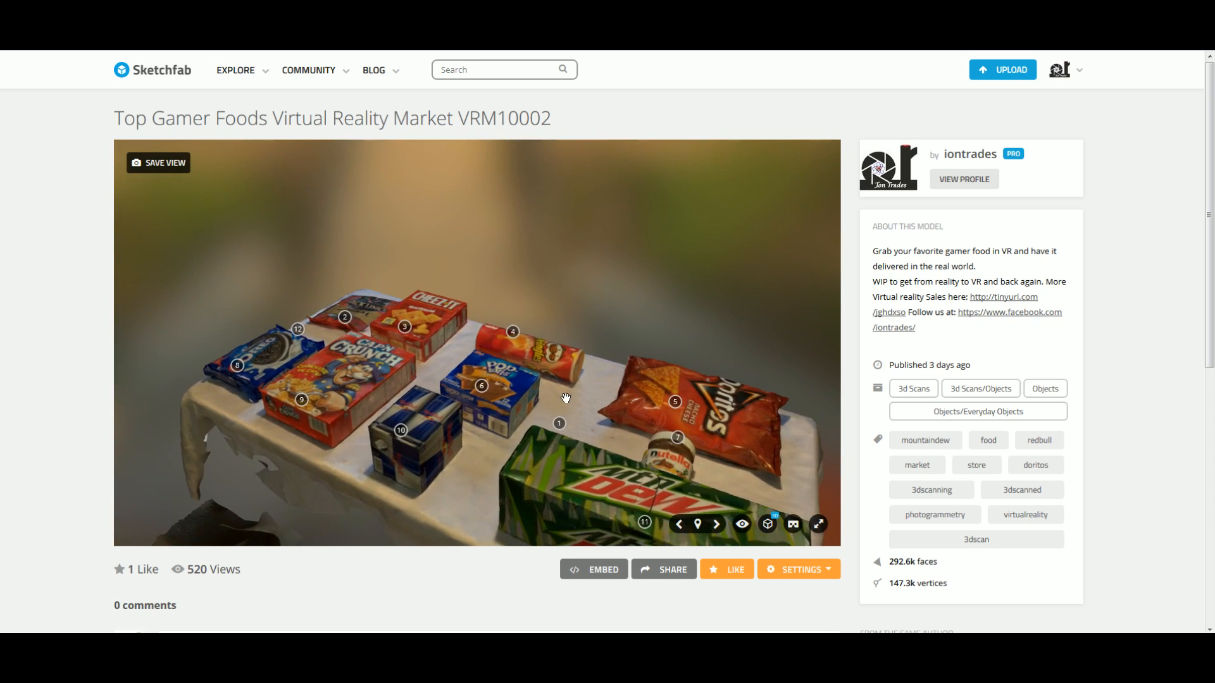
{"action": "left_click_drag", "start_coordinate": [566, 398], "coordinate": [527, 367]}
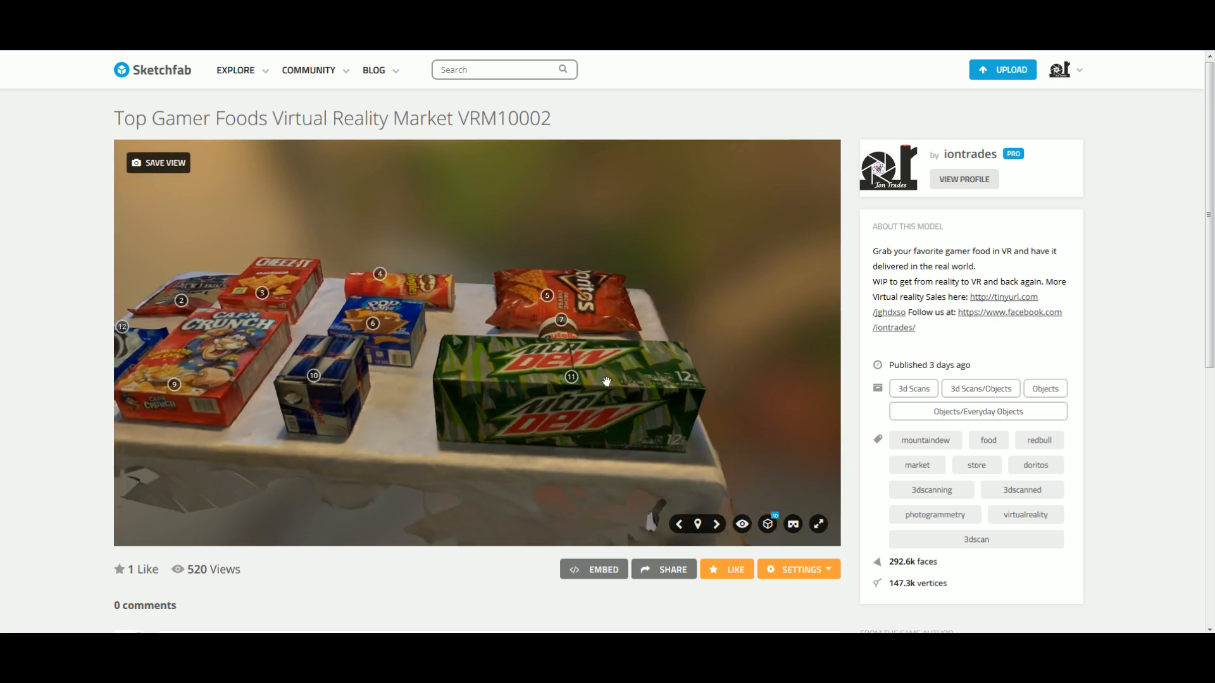
{"action": "left_click_drag", "start_coordinate": [605, 379], "coordinate": [558, 364]}
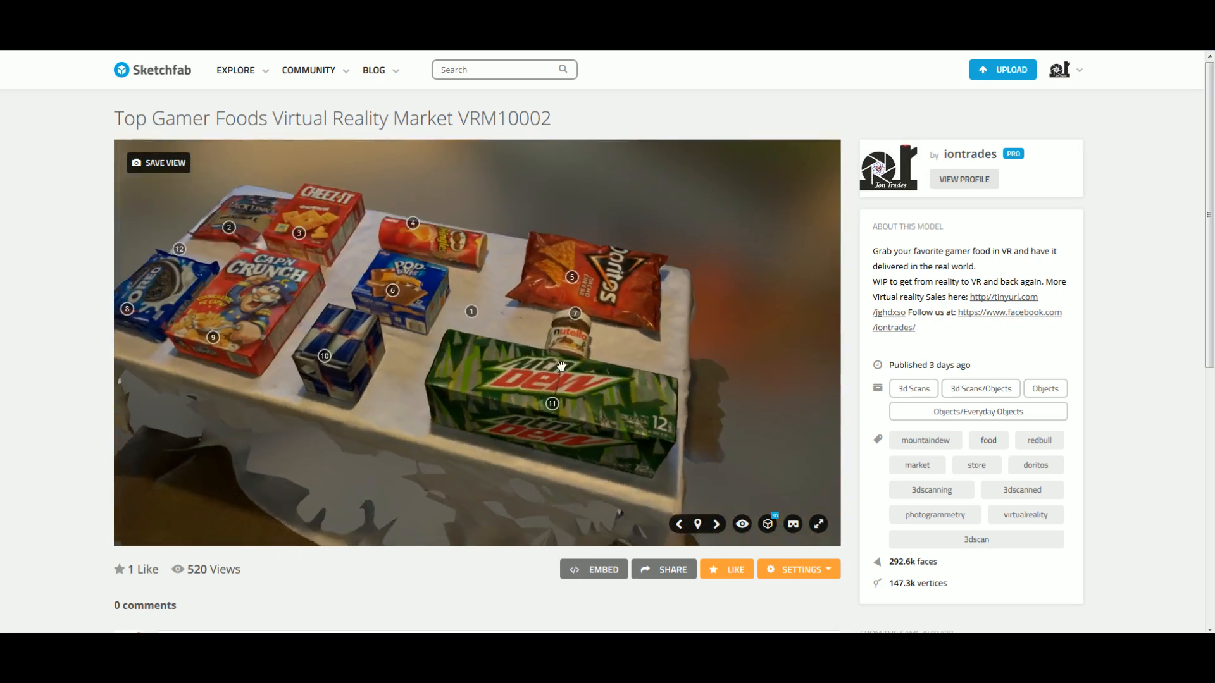
{"action": "left_click_drag", "start_coordinate": [562, 364], "coordinate": [335, 335]}
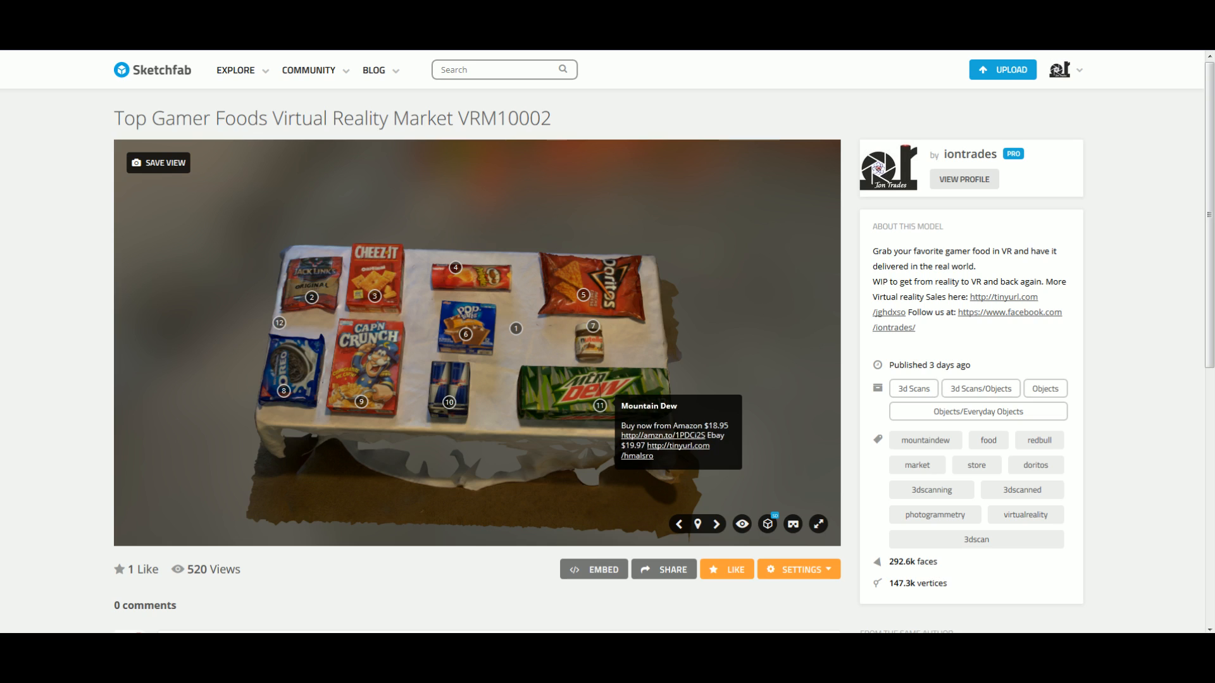
{"action": "scroll", "scroll_direction": "down", "scroll_amount": 3}
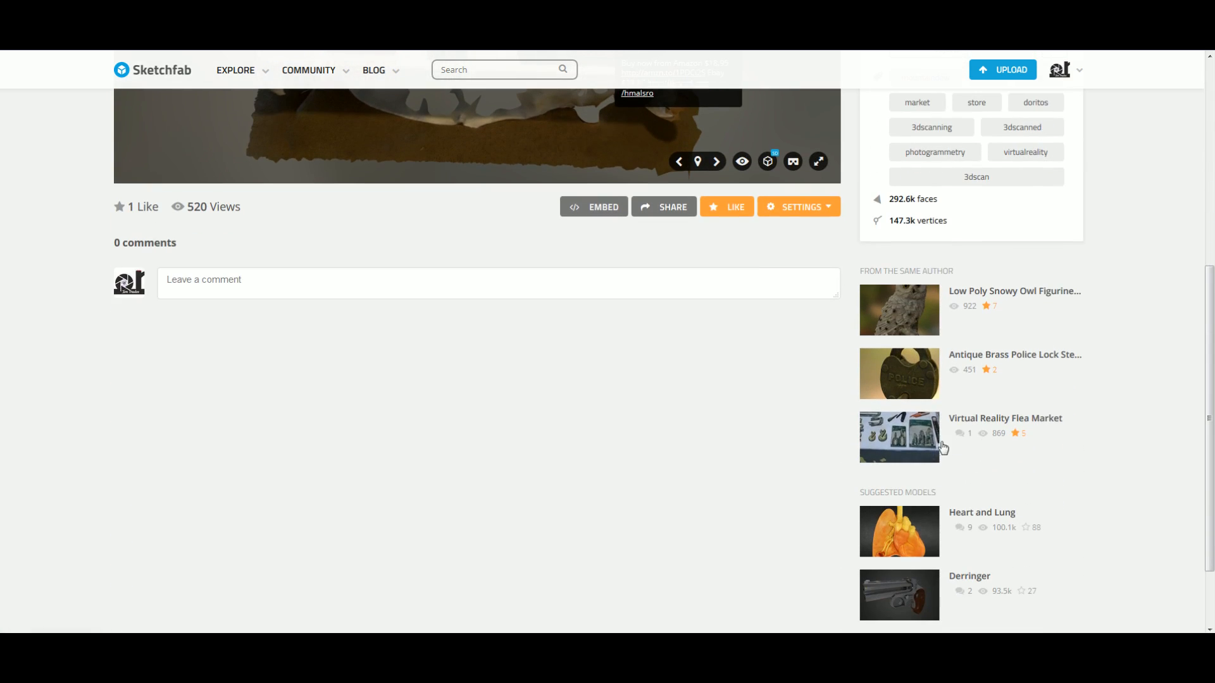
- Open the Virtual Reality Flea Market model and rotate the hardware table view
{"action": "left_click", "coordinate": [898, 436]}
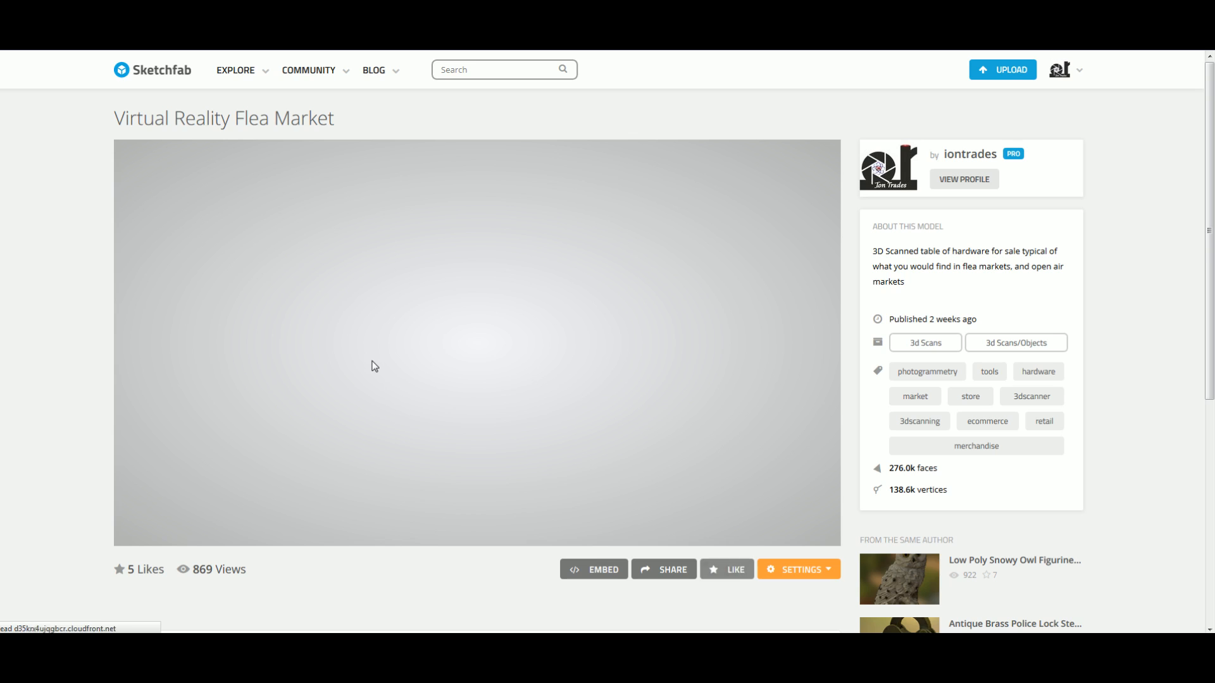
{"action": "left_click", "coordinate": [727, 569]}
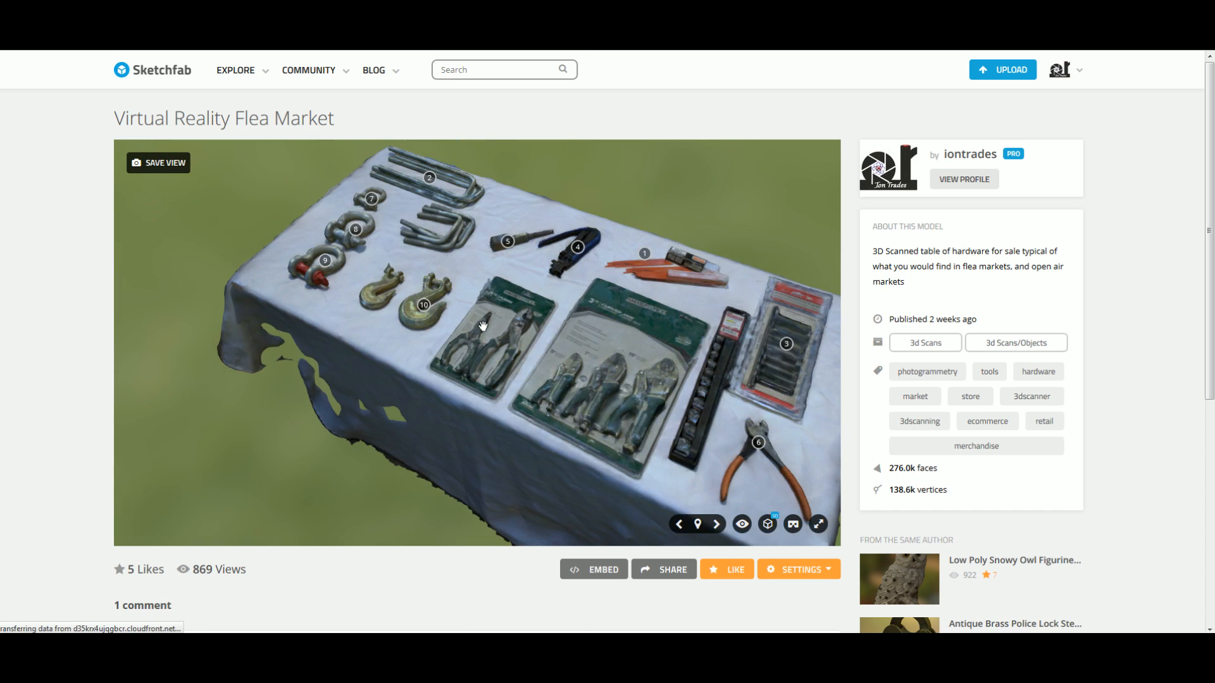
{"action": "left_click_drag", "start_coordinate": [481, 325], "coordinate": [477, 306]}
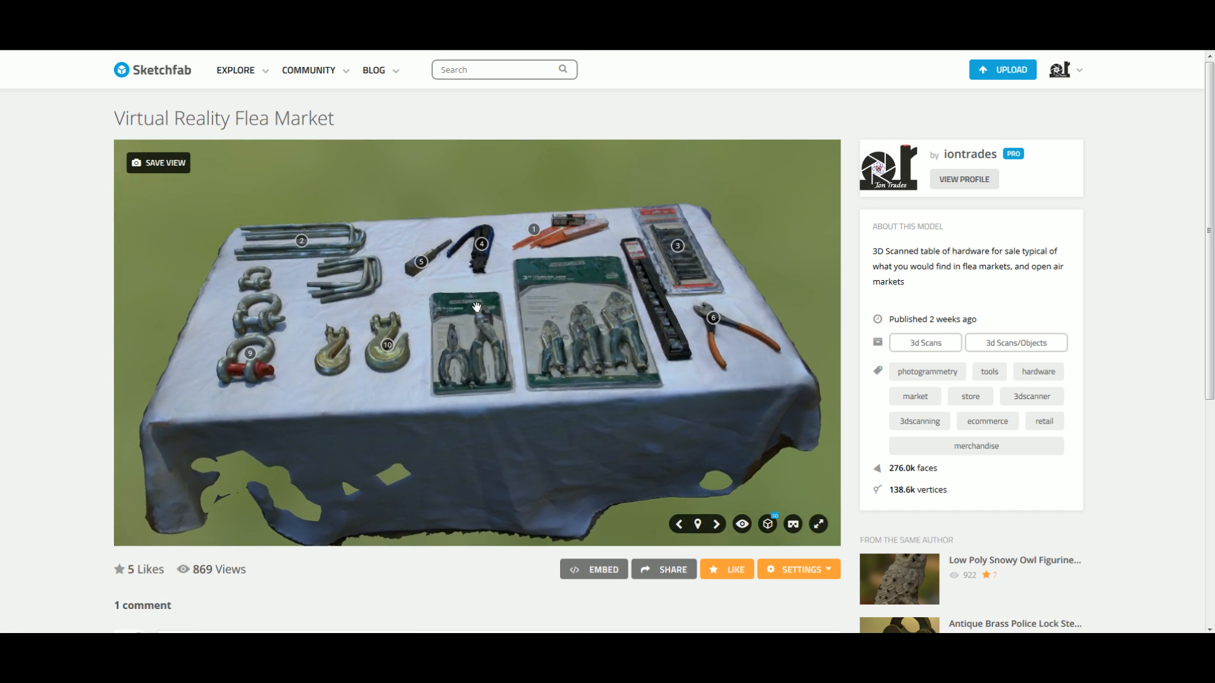
{"action": "left_click_drag", "start_coordinate": [476, 306], "coordinate": [604, 344]}
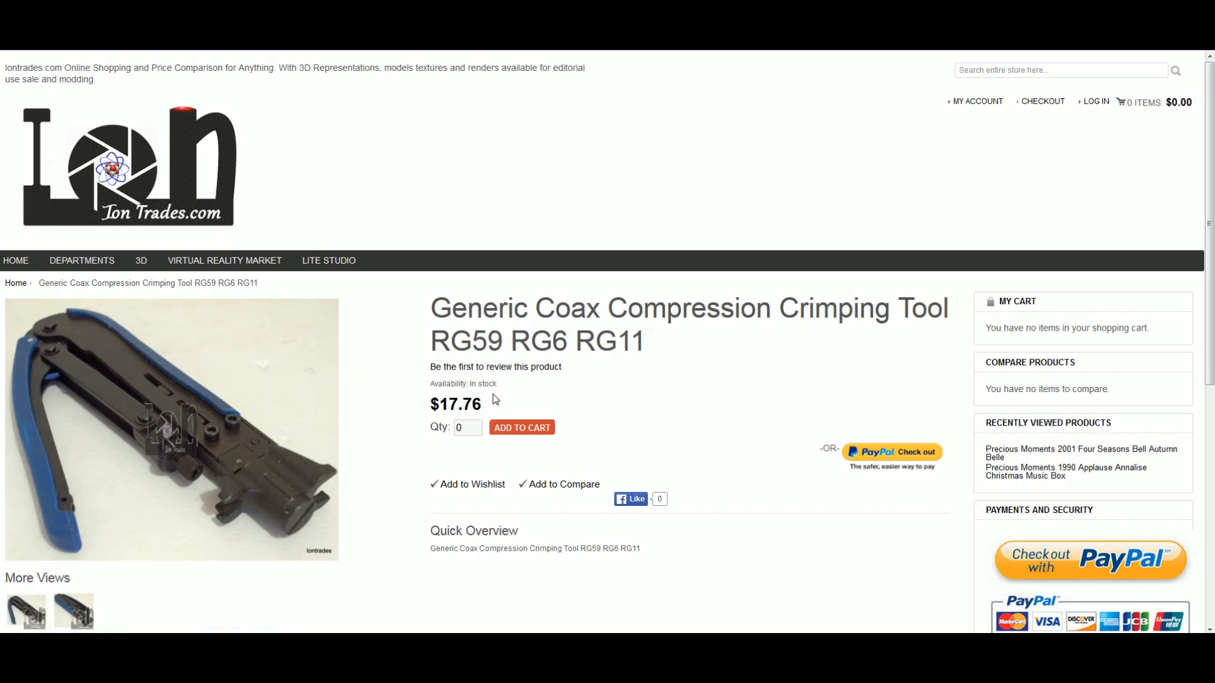
- Scroll to the crimping tool's Additional Information and NEW OTHER condition
{"action": "scroll", "scroll_direction": "down", "scroll_amount": 3}
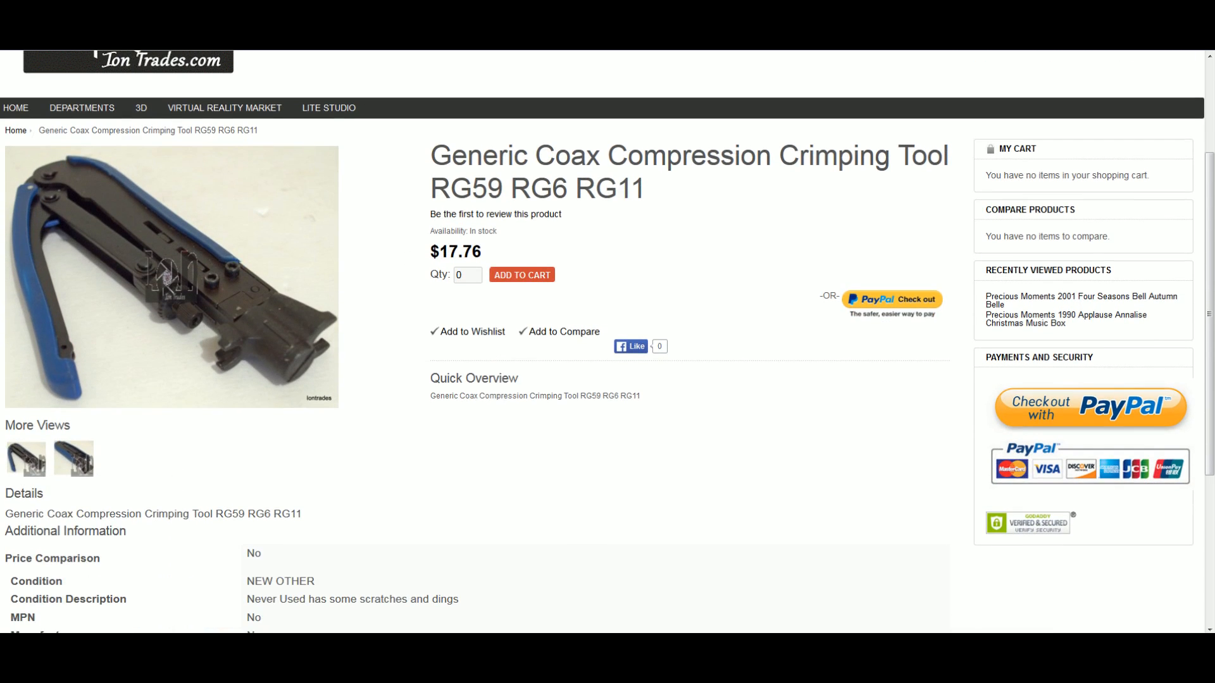
{"action": "mouse_move", "coordinate": [676, 227]}
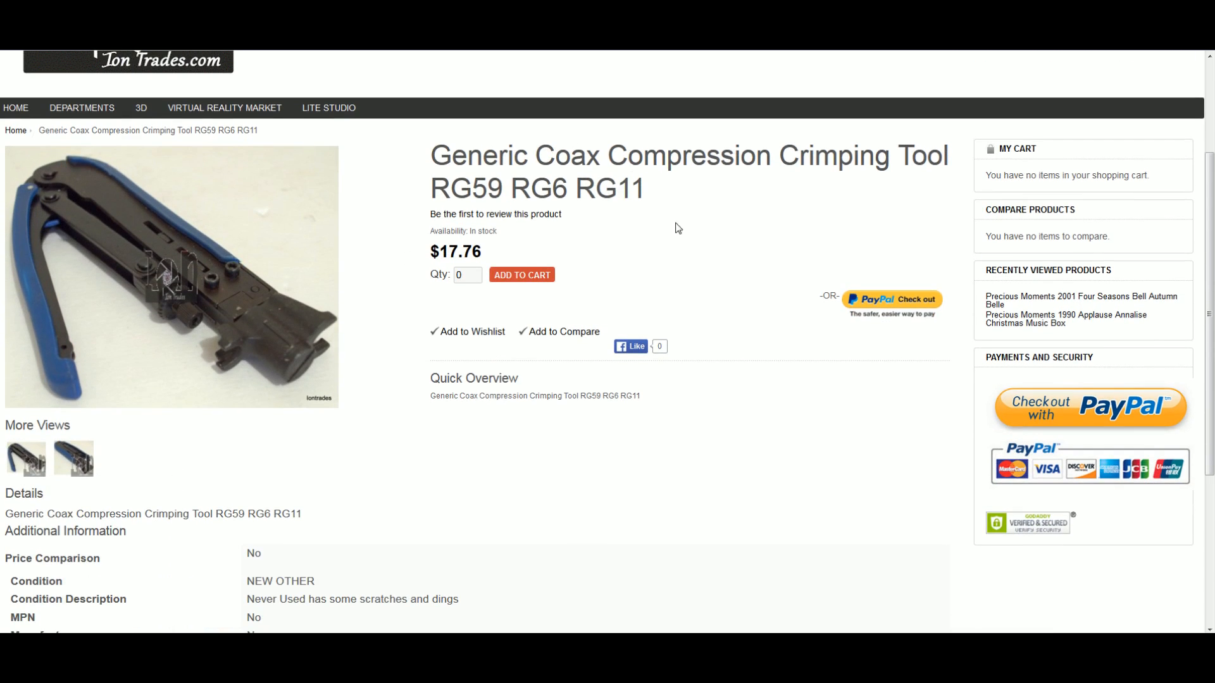